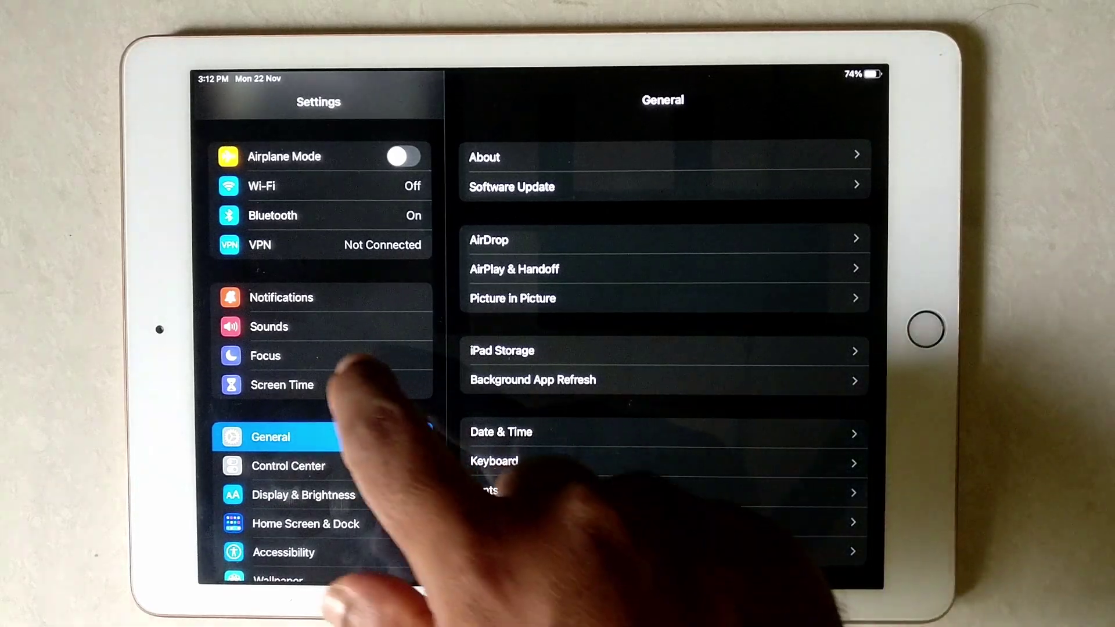
# Turn off Share Across Devices in Focus settings, raising its confirmation alert
pyautogui.click(265, 356)
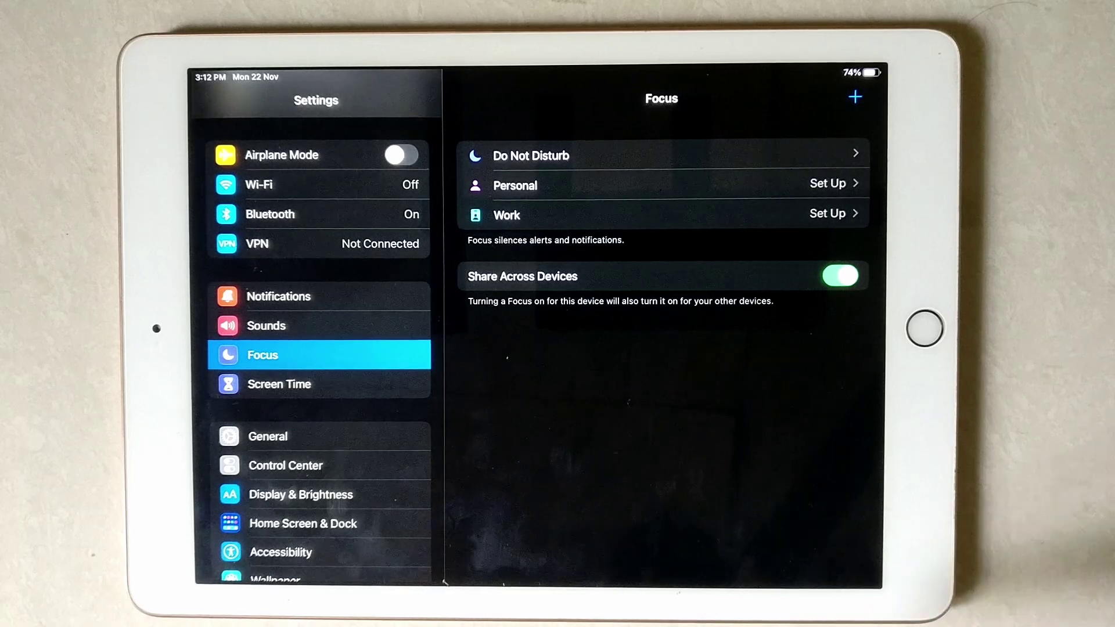
pyautogui.click(839, 277)
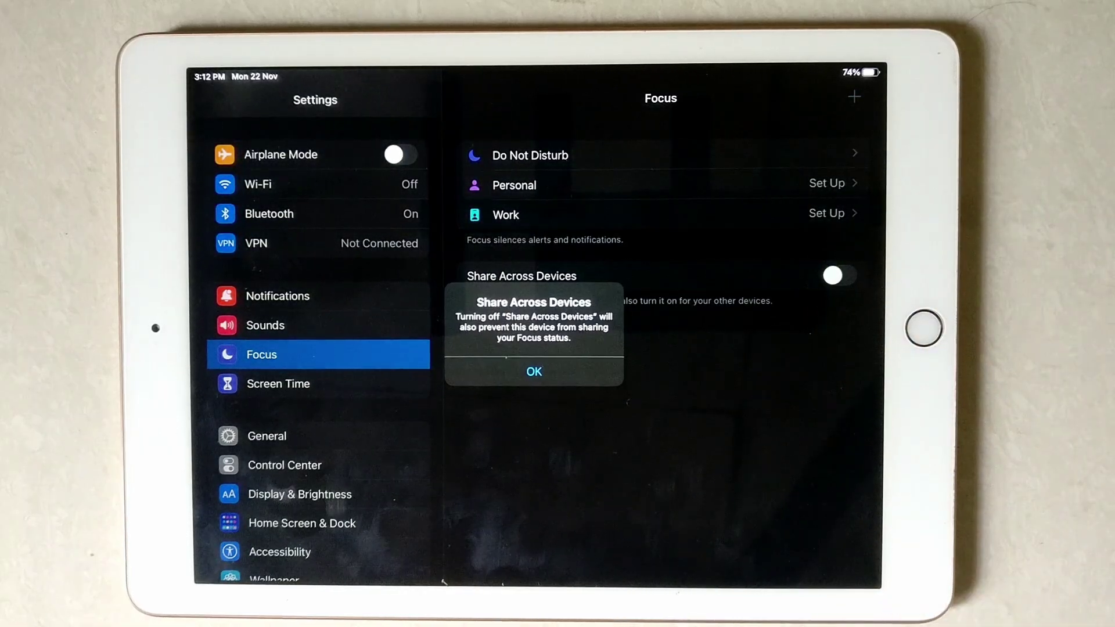